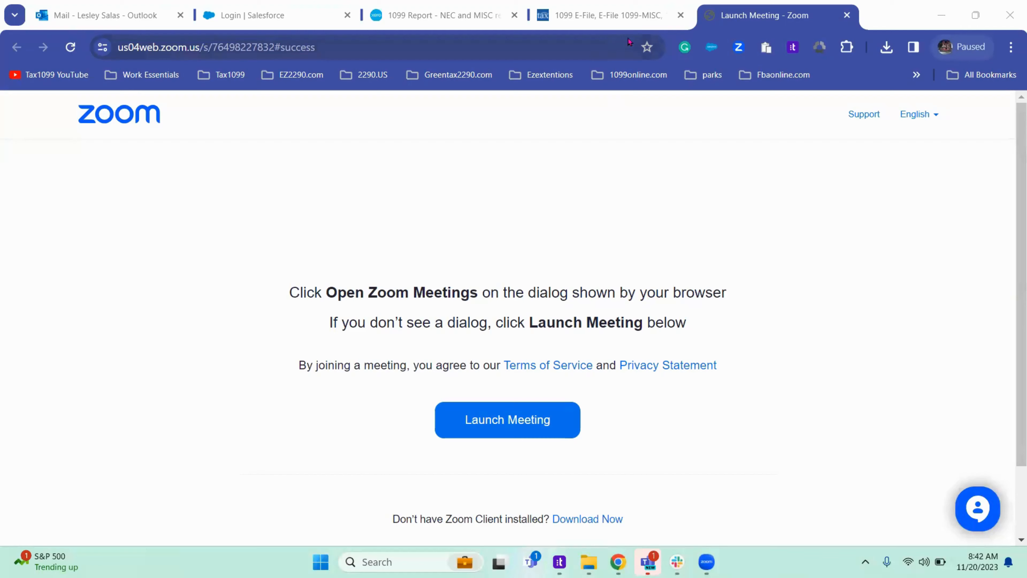
Switch to the Tax1099 site and go to its Dashboard of 2022 filings.
{"action": "left_click", "coordinate": [609, 16]}
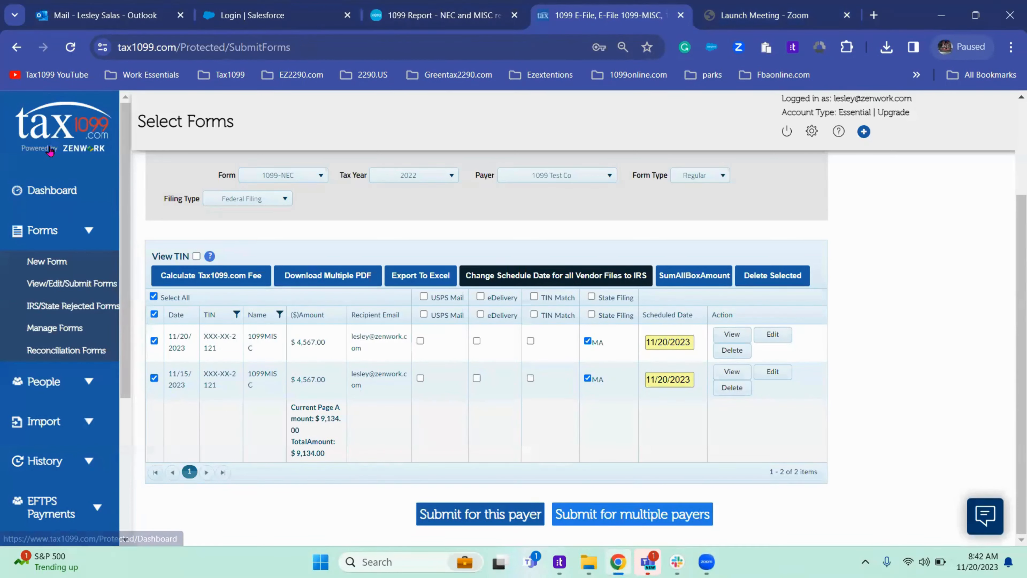
{"action": "left_click", "coordinate": [53, 191]}
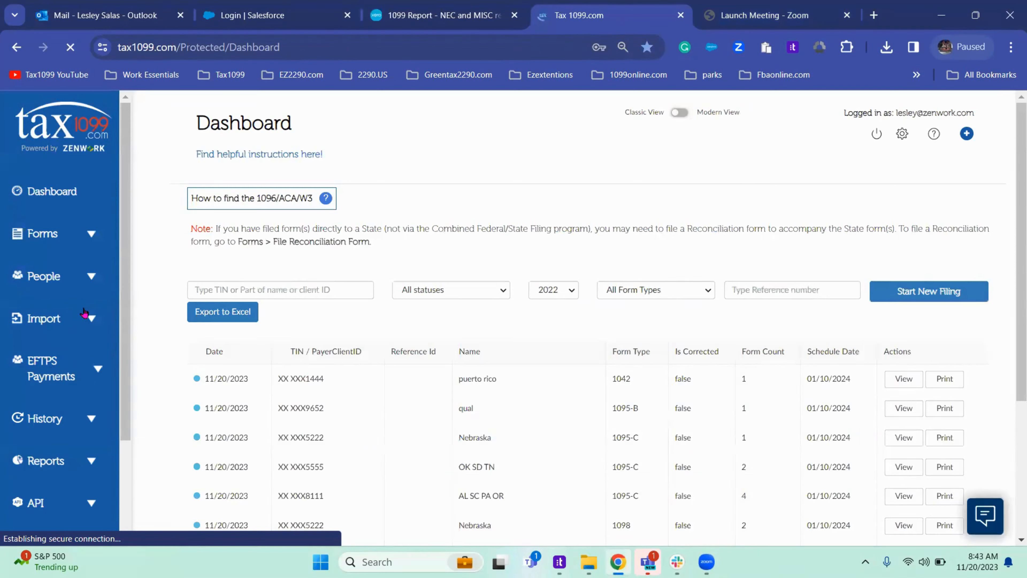
Choose Xero from the Import sources, then switch to Xero's 2023 1099 NEC/MISC report.
{"action": "left_click", "coordinate": [43, 319]}
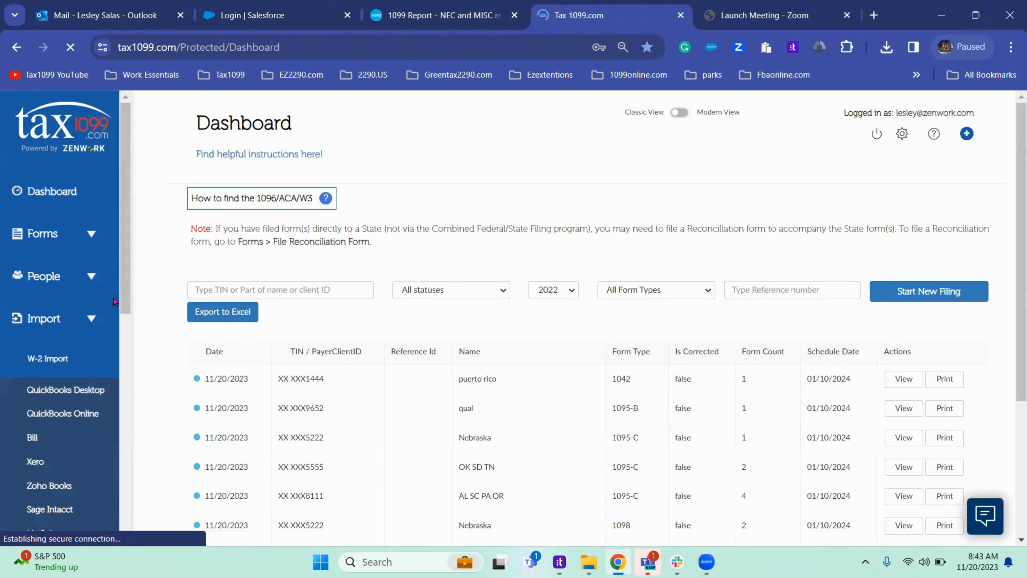
{"action": "scroll", "scroll_direction": "down", "scroll_amount": 3}
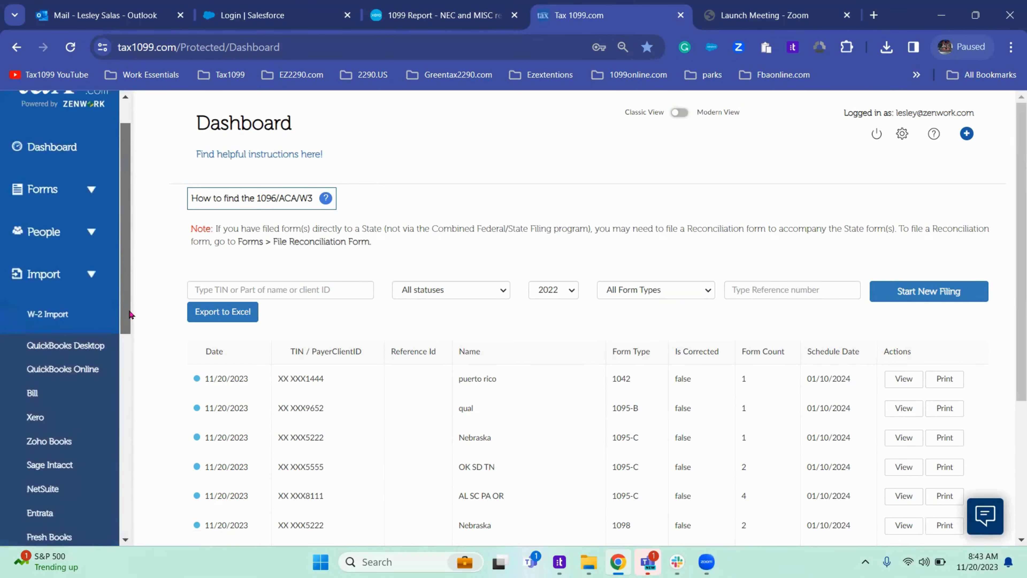
{"action": "scroll", "scroll_direction": "down", "scroll_amount": 3}
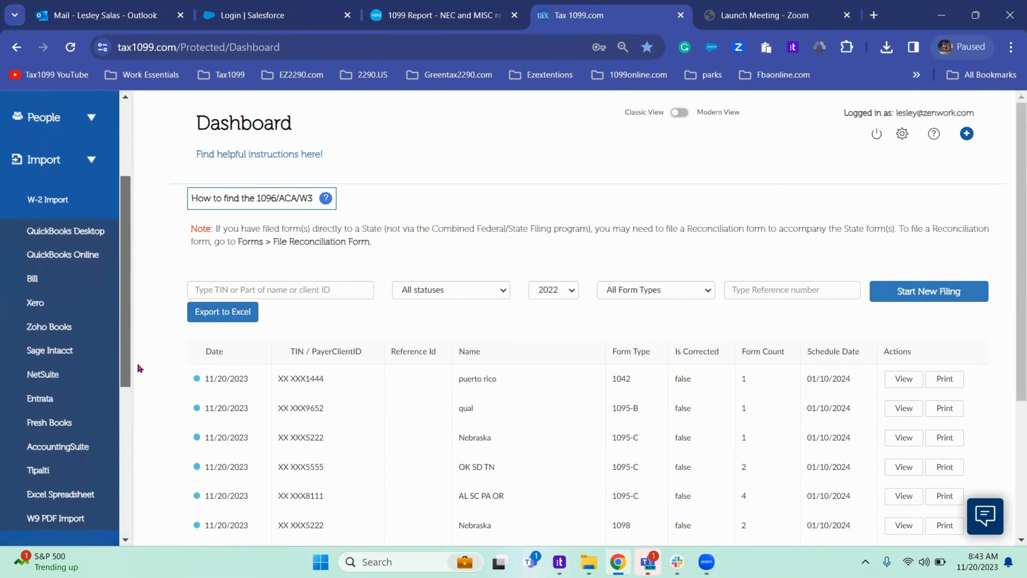
{"action": "mouse_move", "coordinate": [36, 309]}
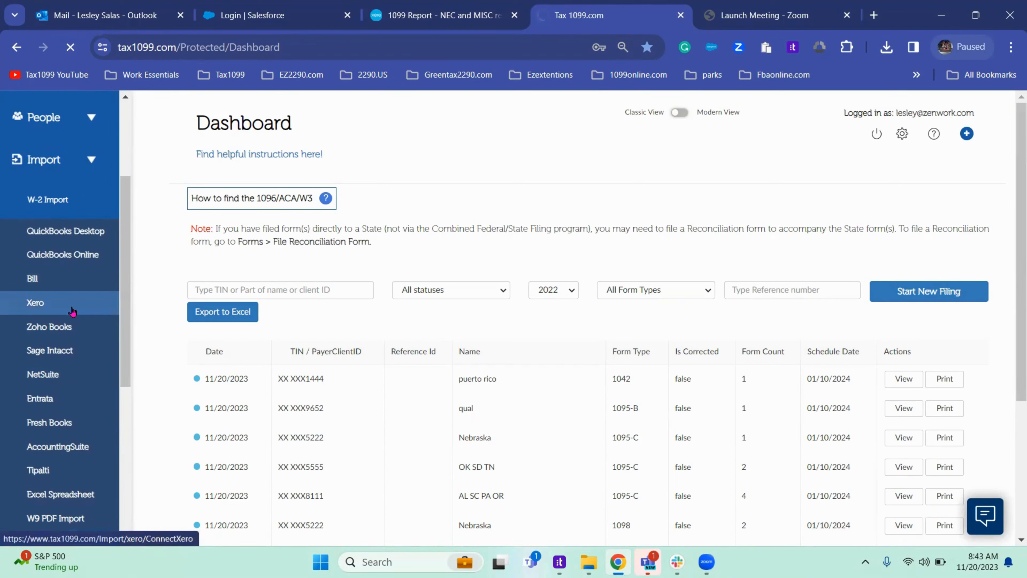
{"action": "left_click", "coordinate": [35, 302]}
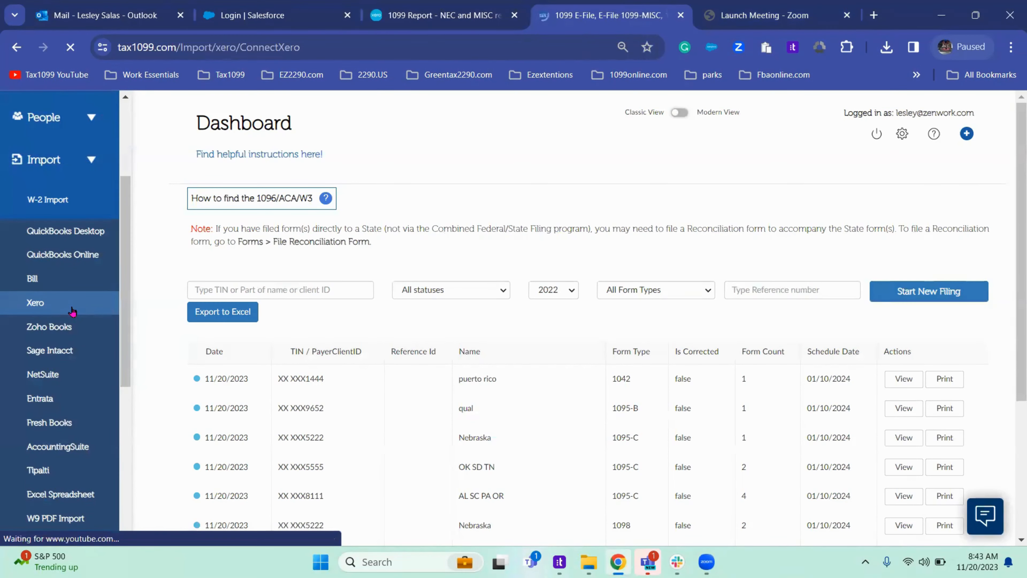
{"action": "left_click", "coordinate": [35, 302]}
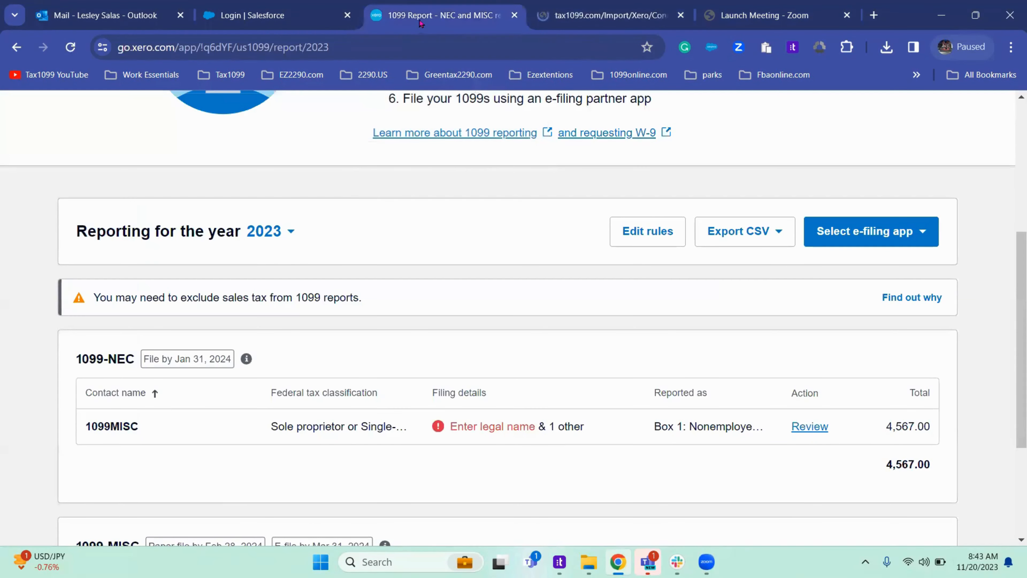
{"action": "mouse_move", "coordinate": [460, 26]}
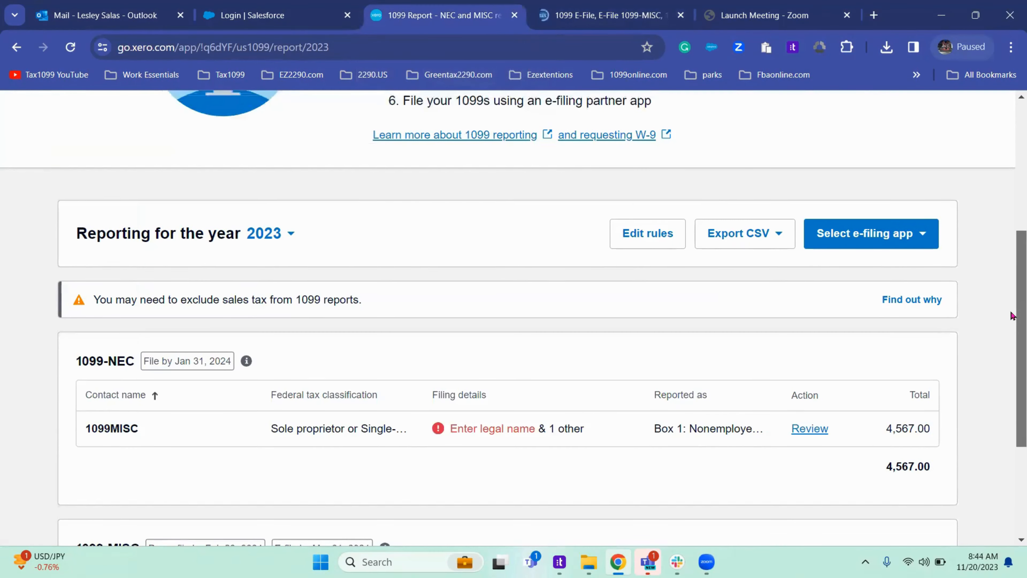
{"action": "scroll", "scroll_direction": "down", "scroll_amount": 3}
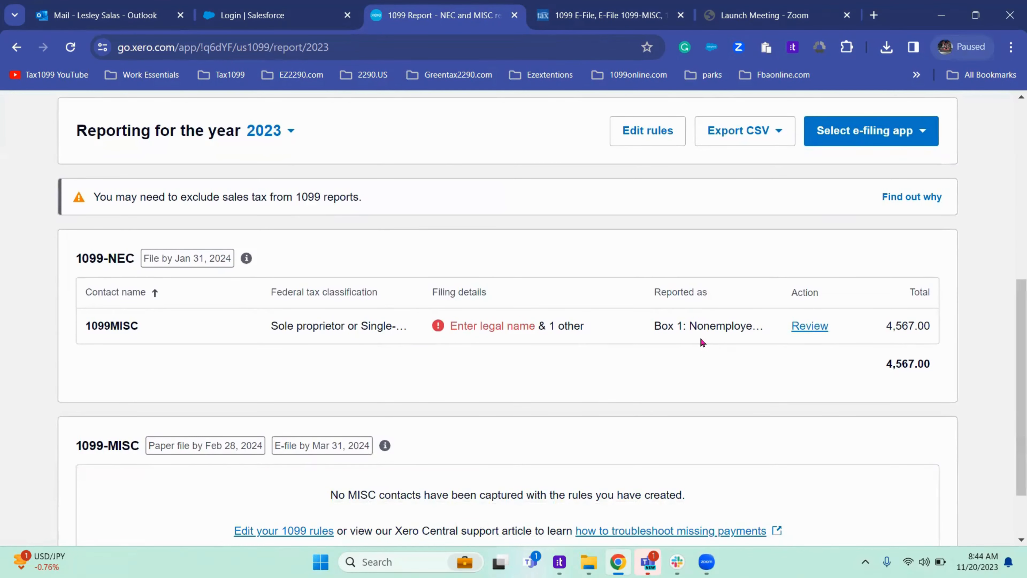
{"action": "mouse_move", "coordinate": [101, 355]}
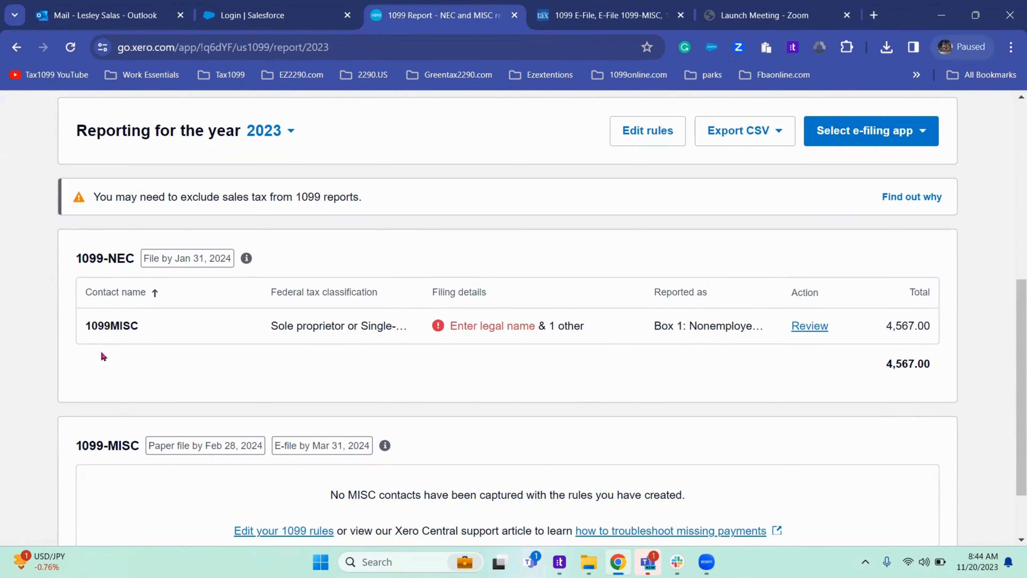
{"action": "mouse_move", "coordinate": [297, 339]}
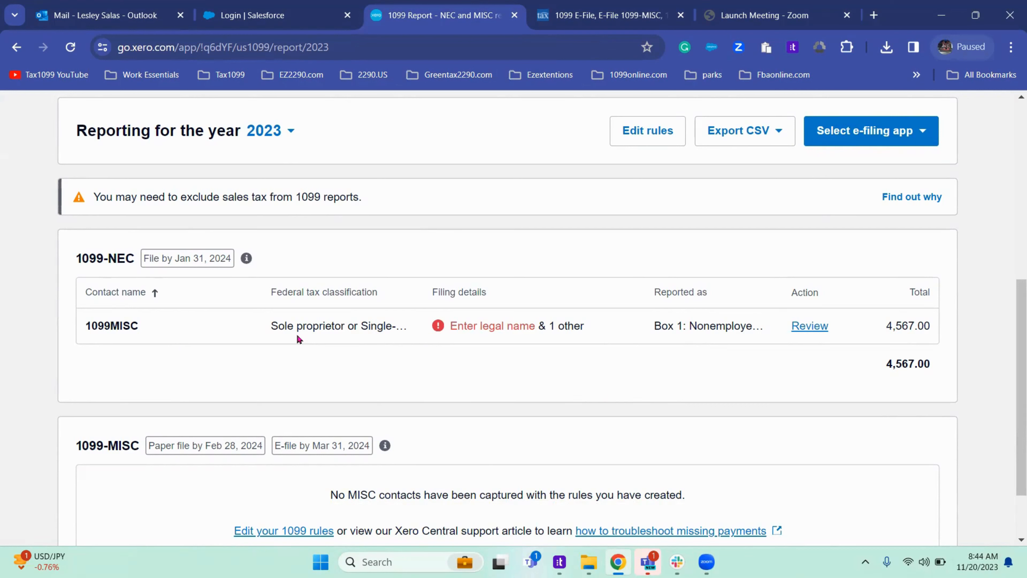
{"action": "mouse_move", "coordinate": [24, 333]}
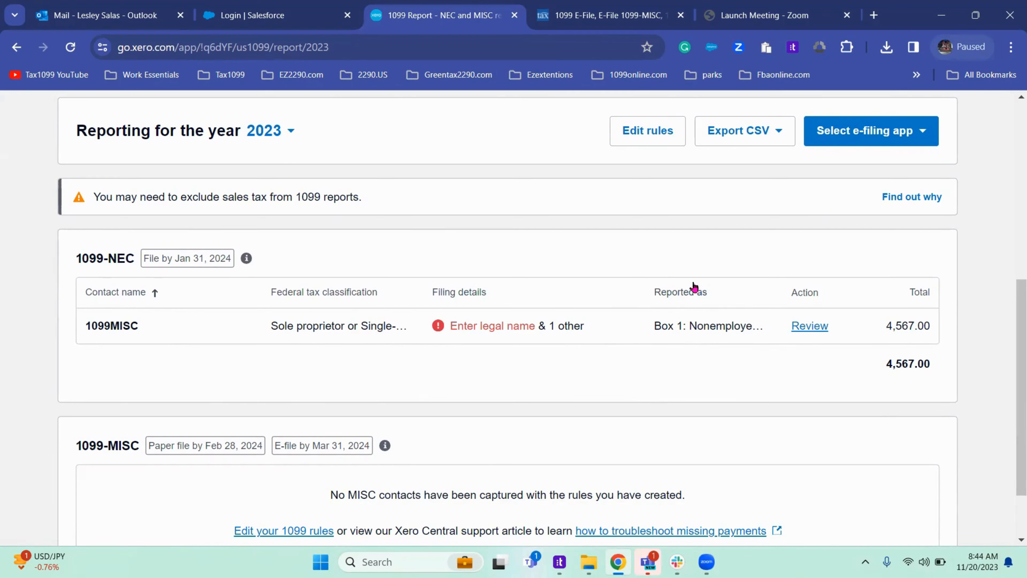
{"action": "mouse_move", "coordinate": [921, 368]}
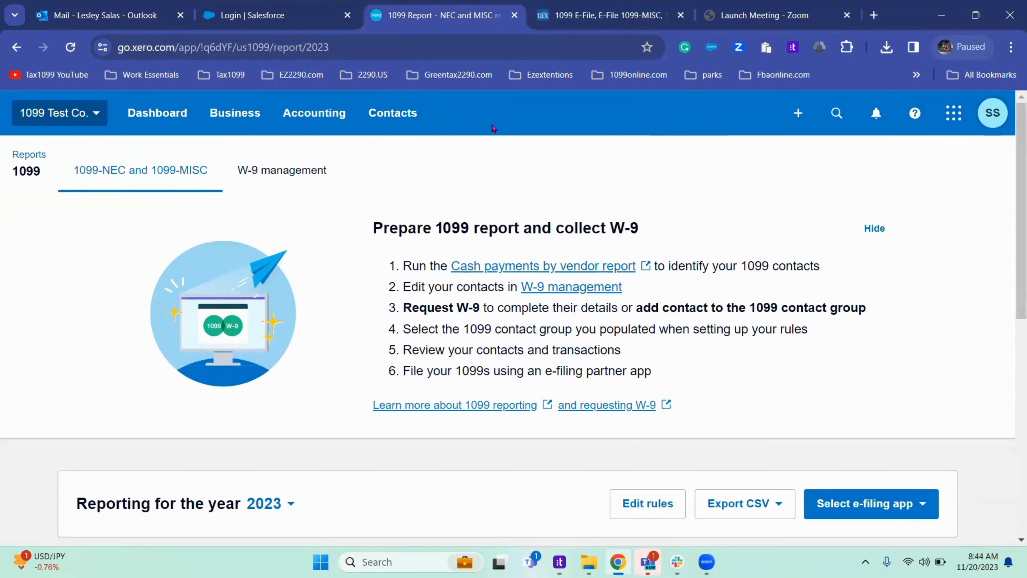
From Accounting reports, go to the 1099 Report and edit its 2023 rules.
{"action": "left_click", "coordinate": [320, 116]}
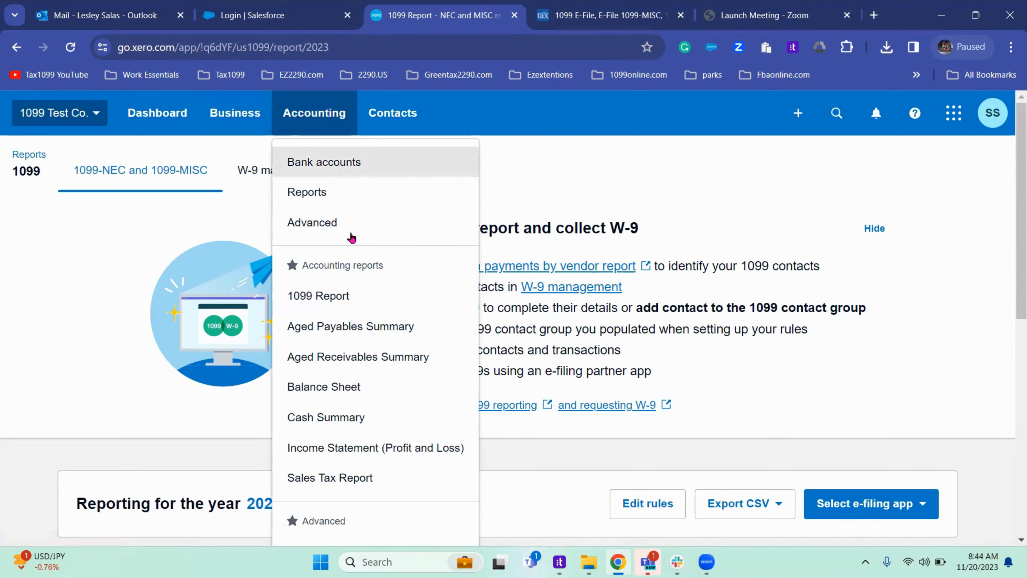
{"action": "left_click", "coordinate": [318, 296]}
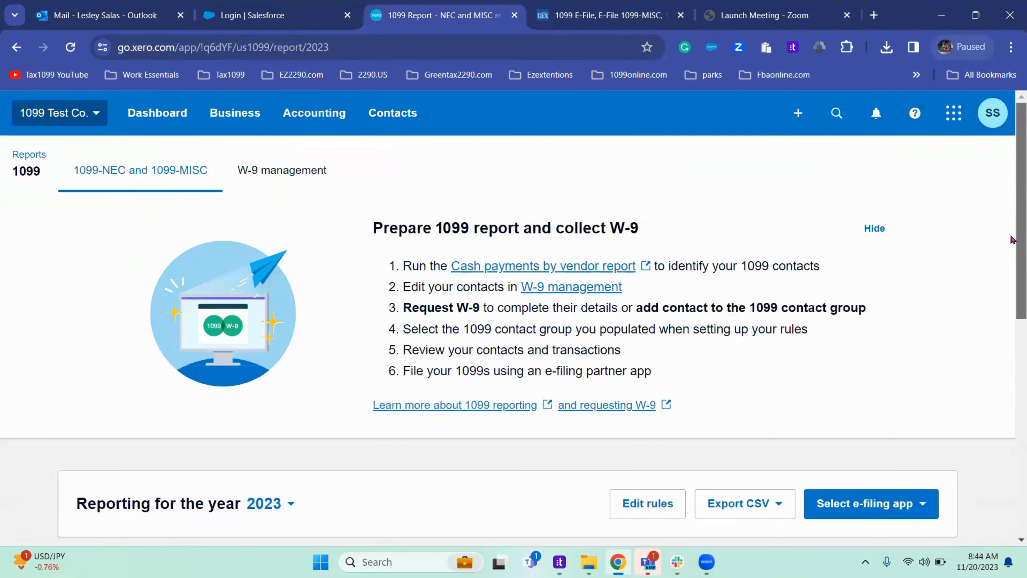
{"action": "scroll", "scroll_direction": "down", "scroll_amount": 3}
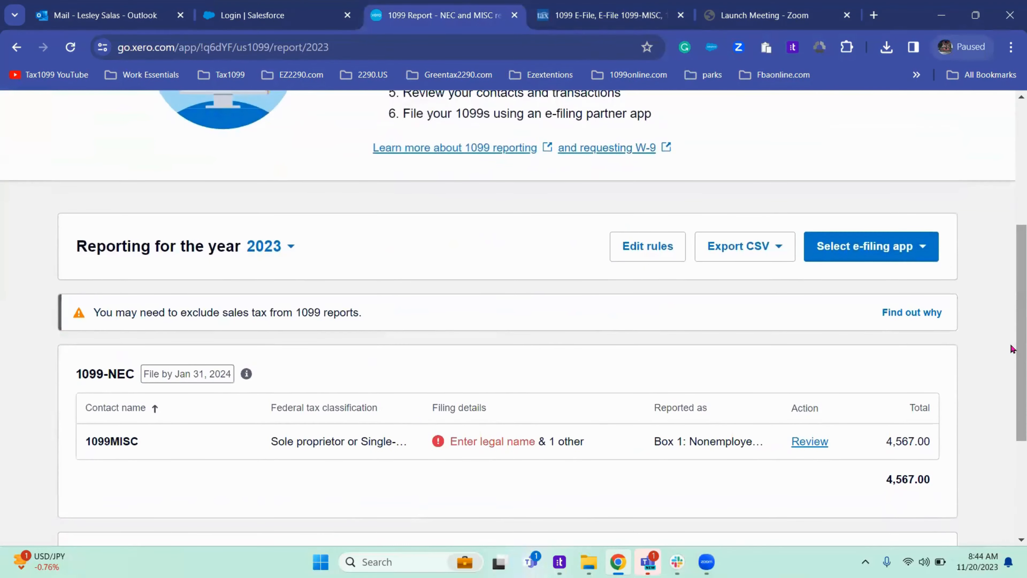
{"action": "left_click", "coordinate": [648, 246]}
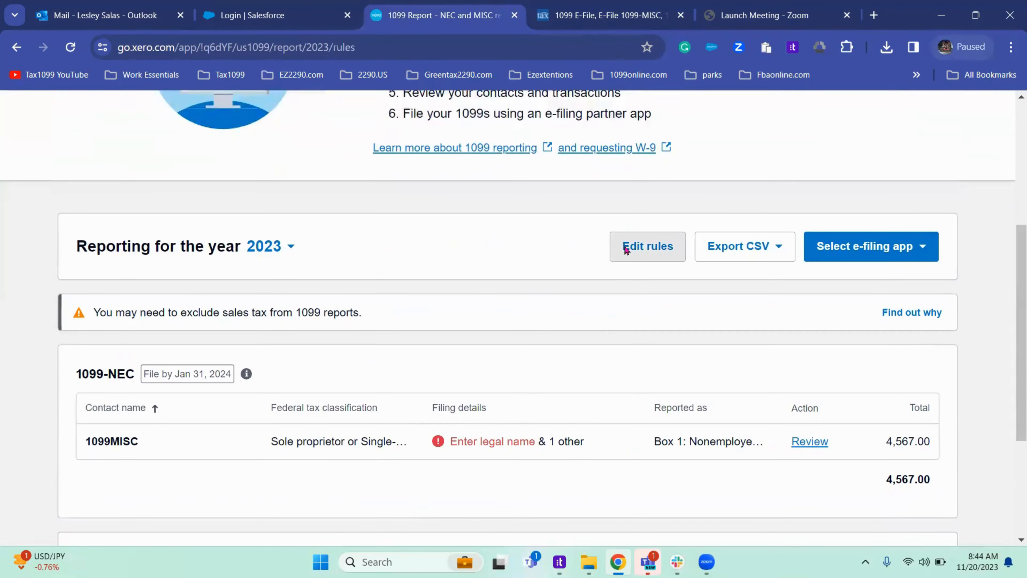
{"action": "left_click", "coordinate": [627, 249]}
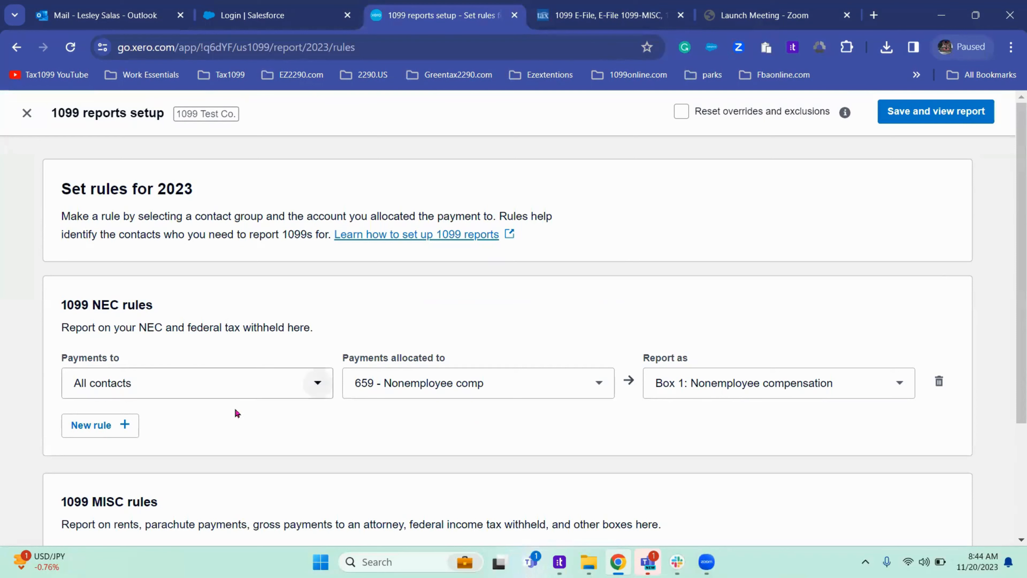
{"action": "mouse_move", "coordinate": [1004, 427]}
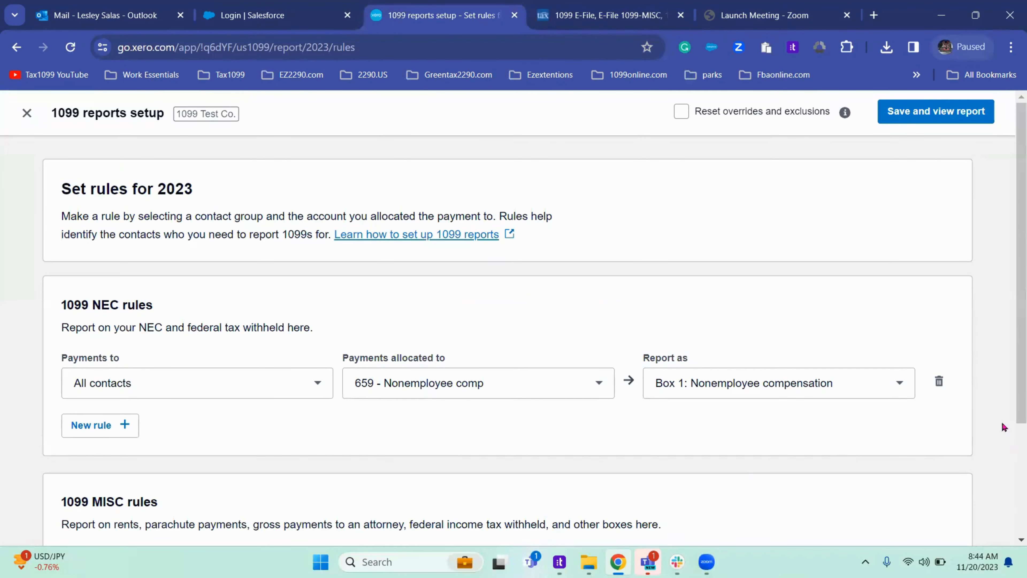
{"action": "mouse_move", "coordinate": [1010, 286]}
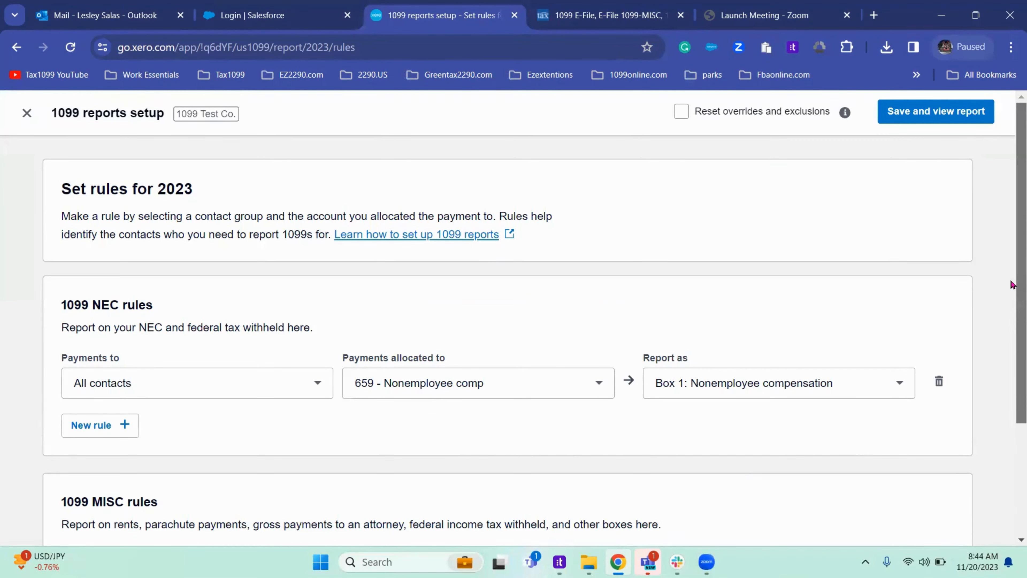
{"action": "scroll", "scroll_direction": "down", "scroll_amount": 3}
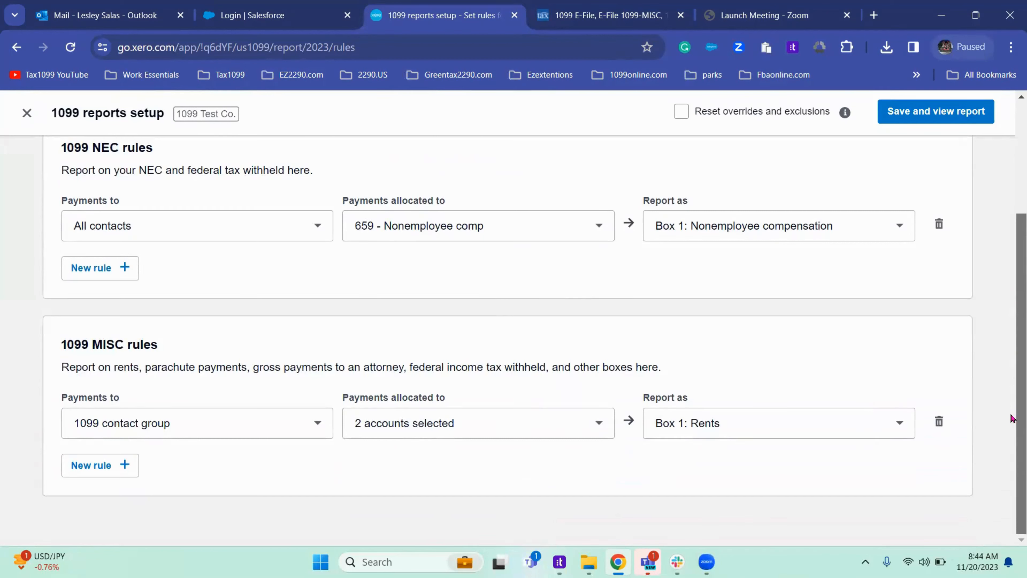
{"action": "mouse_move", "coordinate": [109, 192]}
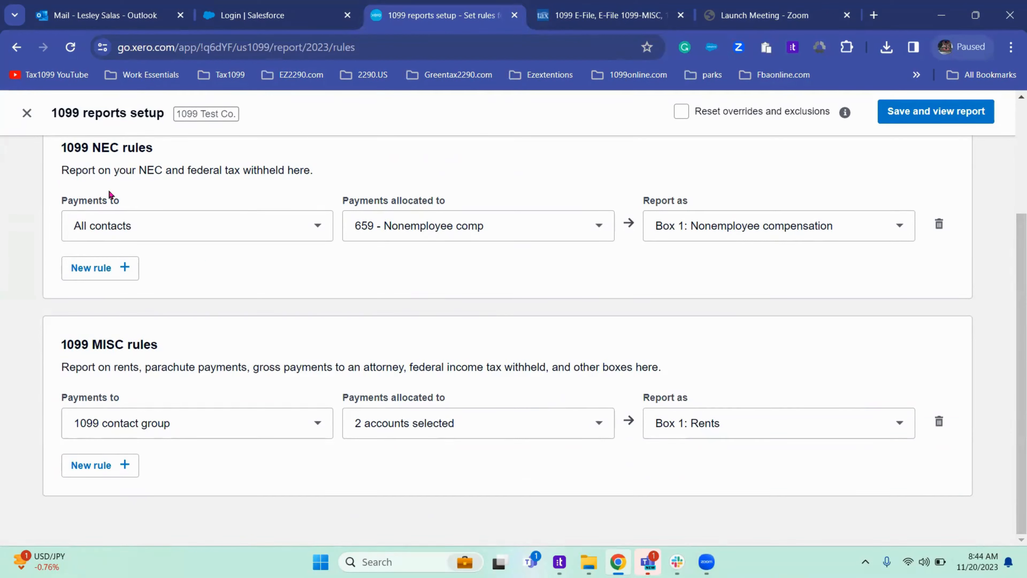
{"action": "mouse_move", "coordinate": [1012, 422]}
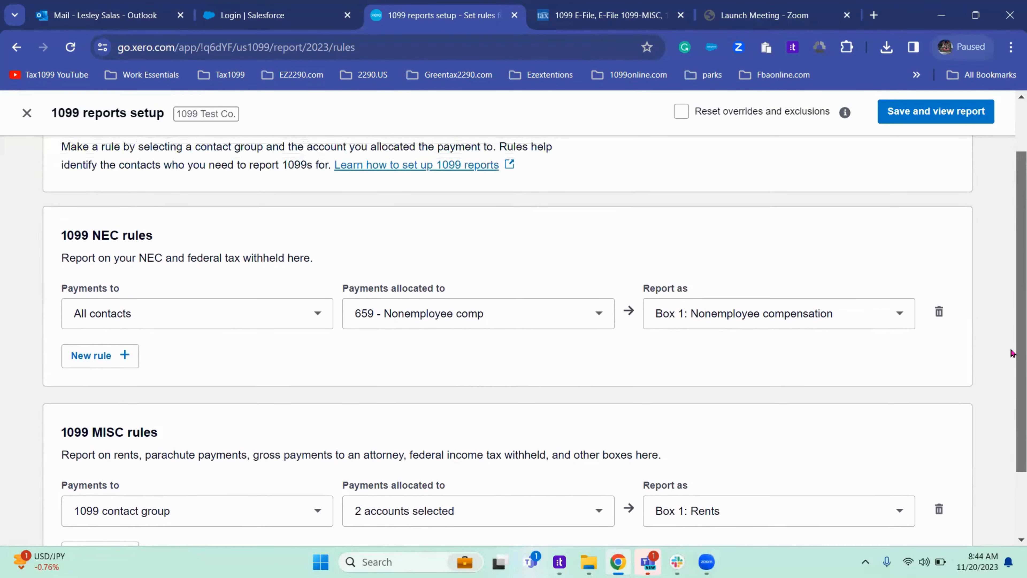
{"action": "mouse_move", "coordinate": [947, 117]}
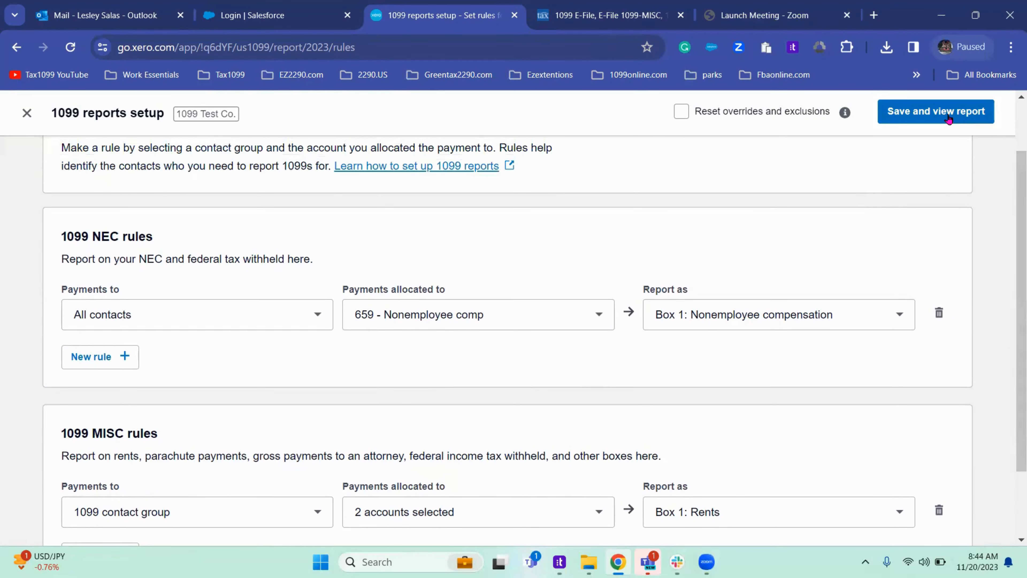
Save the Xero 1099 rules, then link the Xero account for the 2023 NEC import.
{"action": "left_click", "coordinate": [935, 111]}
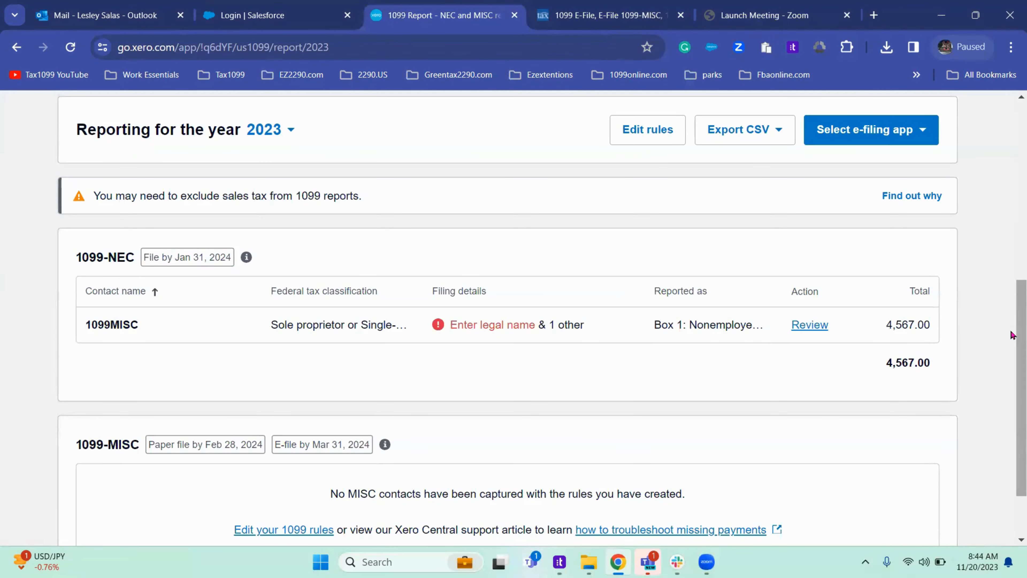
{"action": "scroll", "scroll_direction": "up", "scroll_amount": 3}
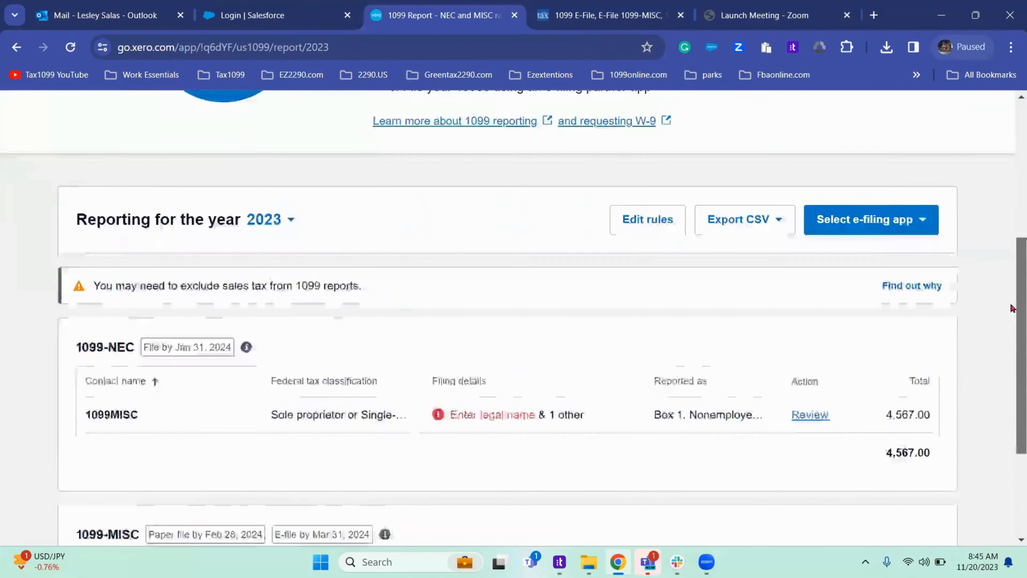
{"action": "scroll", "scroll_direction": "down", "scroll_amount": 3}
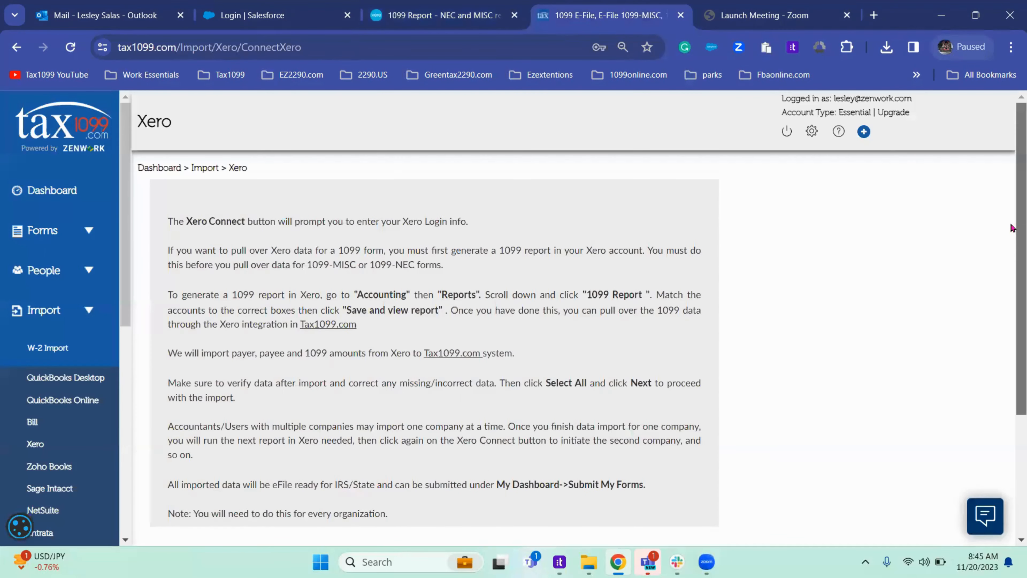
{"action": "scroll", "scroll_direction": "down", "scroll_amount": 3}
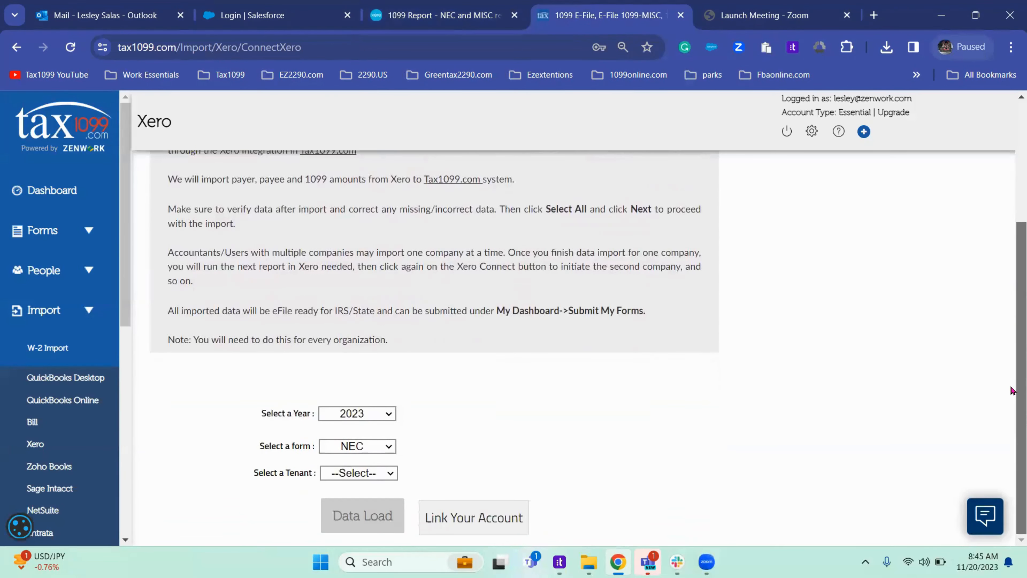
{"action": "mouse_move", "coordinate": [66, 365]}
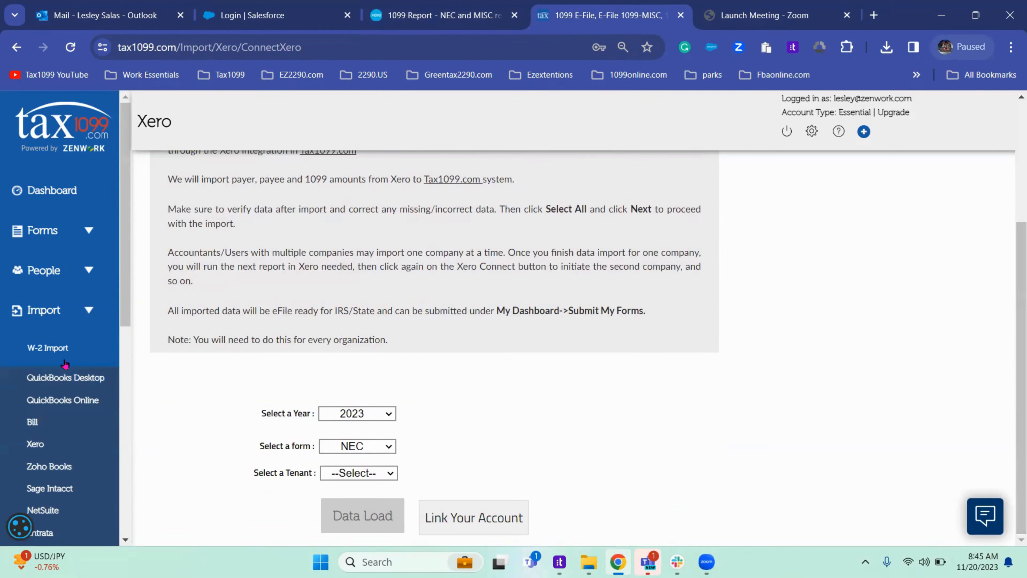
{"action": "mouse_move", "coordinate": [379, 437]}
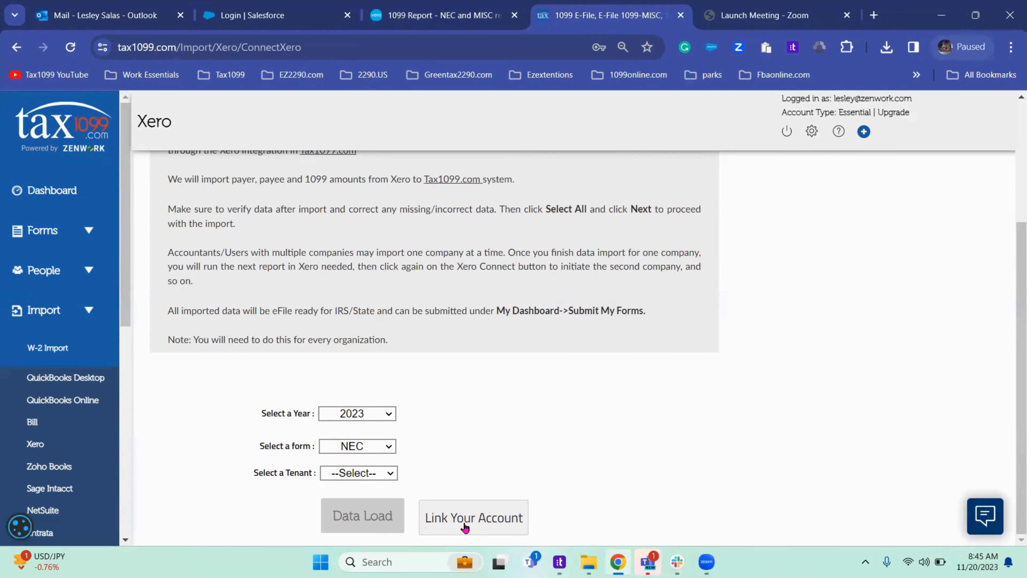
{"action": "mouse_move", "coordinate": [419, 520]}
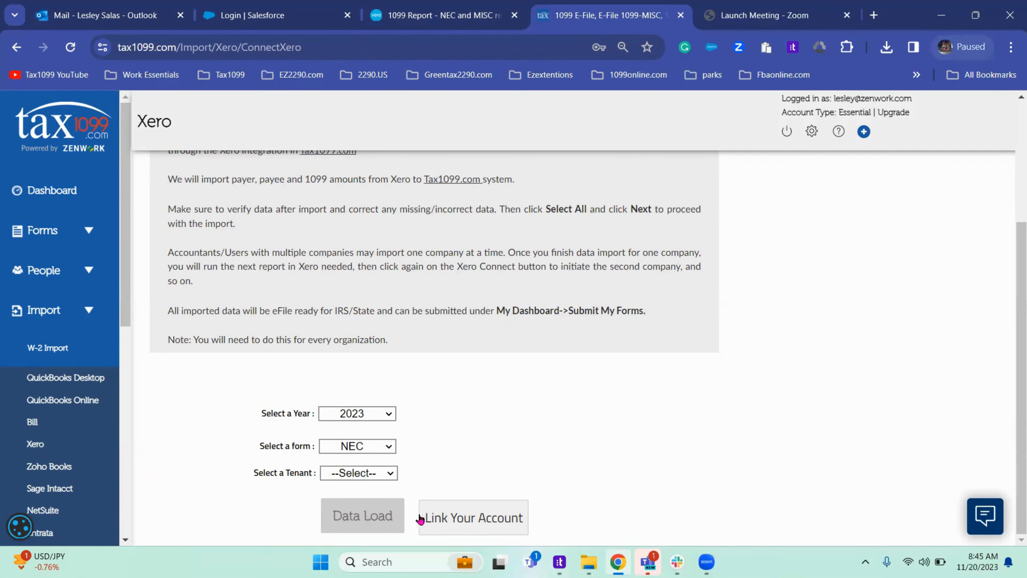
{"action": "left_click", "coordinate": [449, 521]}
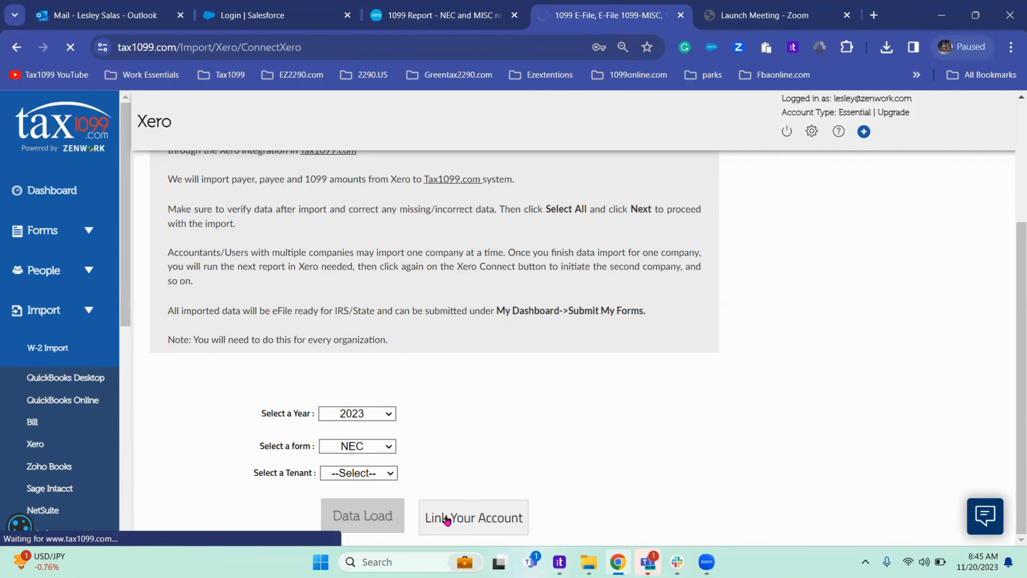
On Xero's consent page, select 1099 Test Co. and allow Tax1099 access.
{"action": "left_click", "coordinate": [447, 519]}
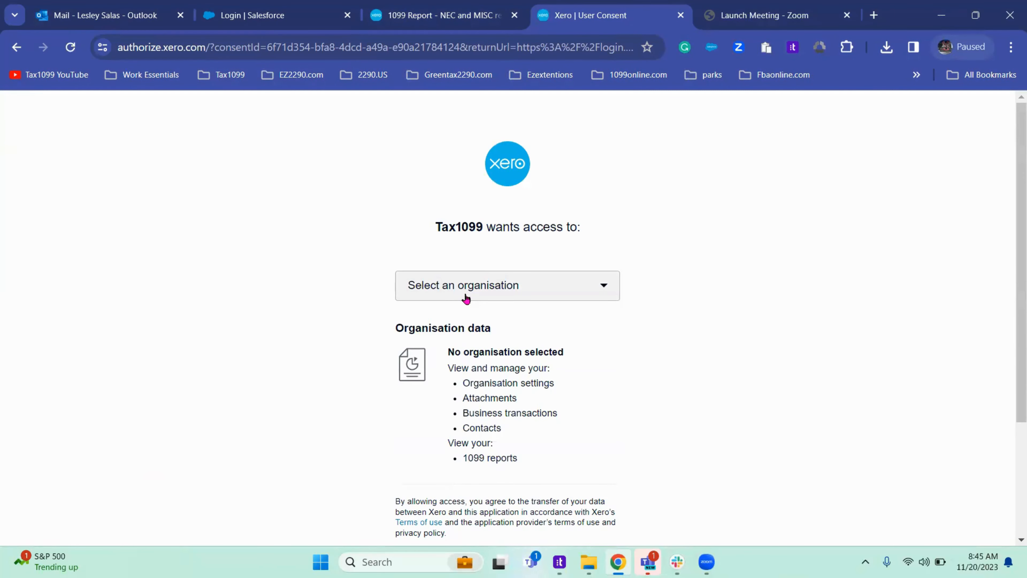
{"action": "left_click", "coordinate": [490, 285]}
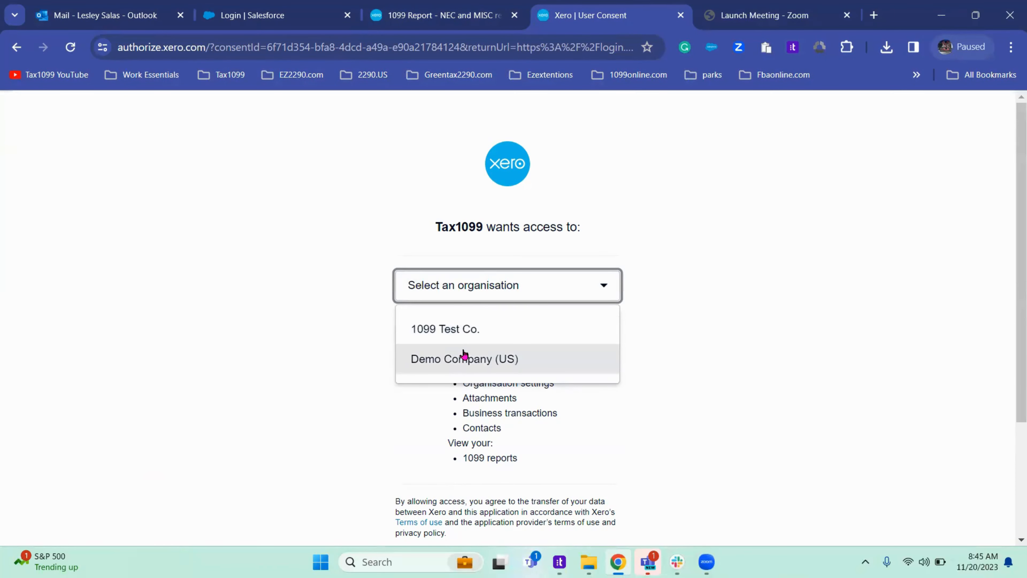
{"action": "left_click", "coordinate": [444, 329]}
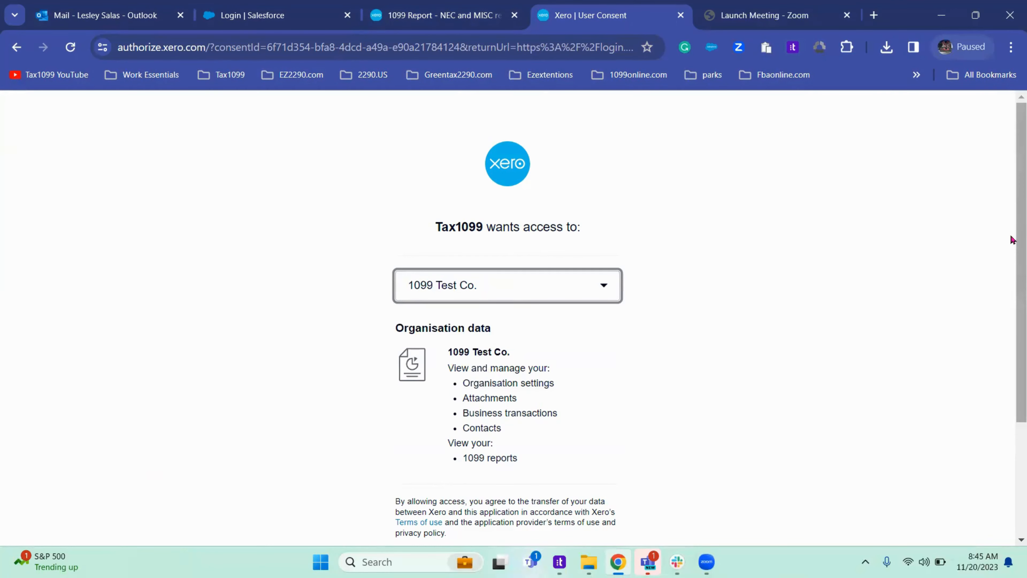
{"action": "scroll", "scroll_direction": "down", "scroll_amount": 3}
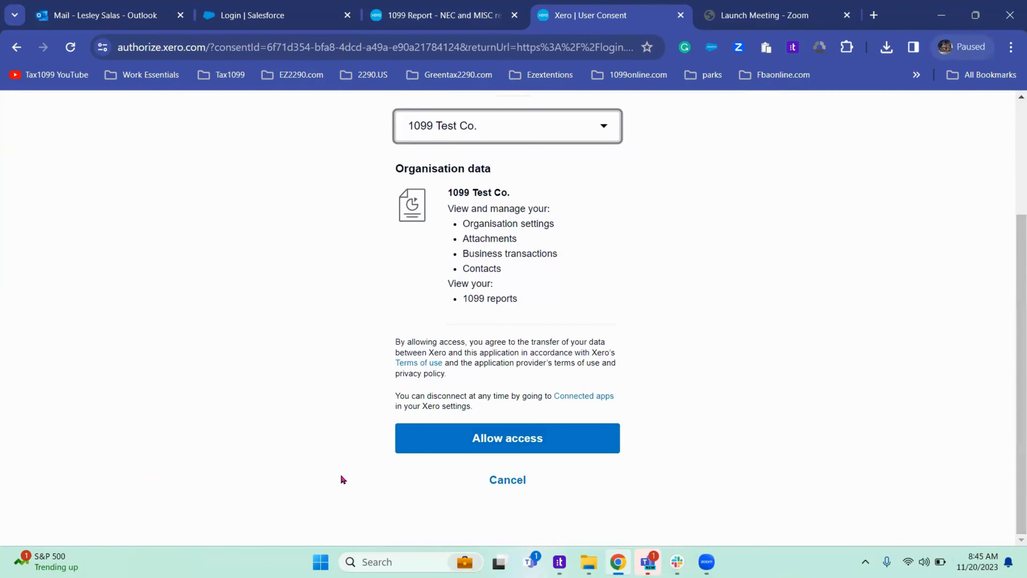
{"action": "left_click", "coordinate": [507, 438]}
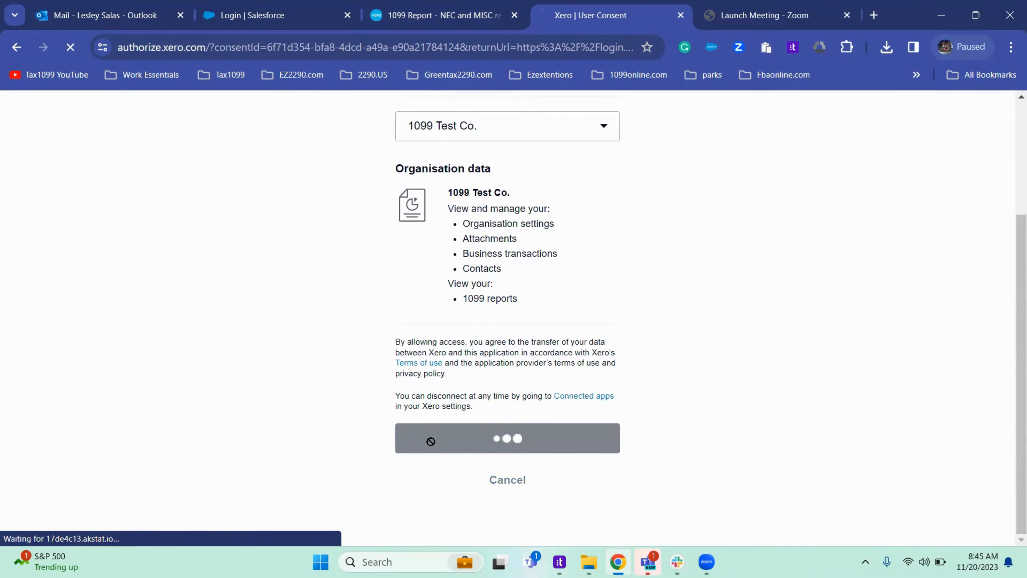
{"action": "left_click", "coordinate": [507, 441]}
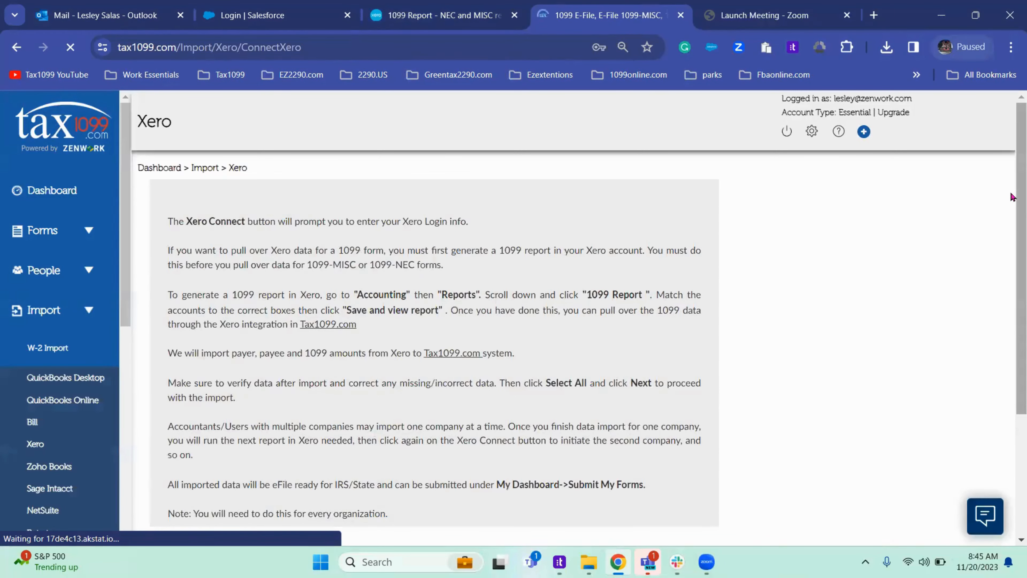
Select 1099 Test Co. as the tenant and run Data Load to pull its Xero 1099 data.
{"action": "scroll", "scroll_direction": "down", "scroll_amount": 3}
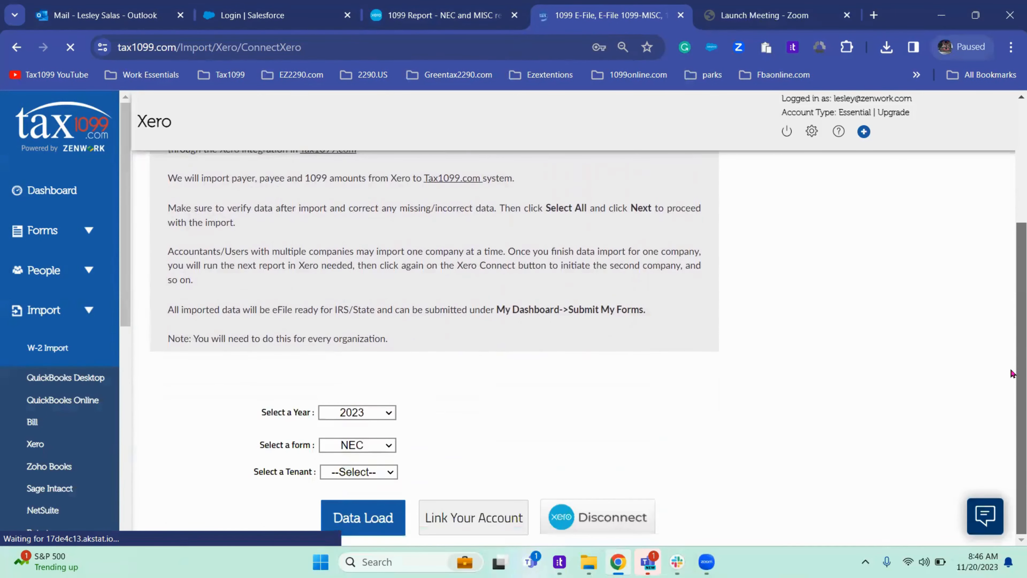
{"action": "mouse_move", "coordinate": [1012, 397]}
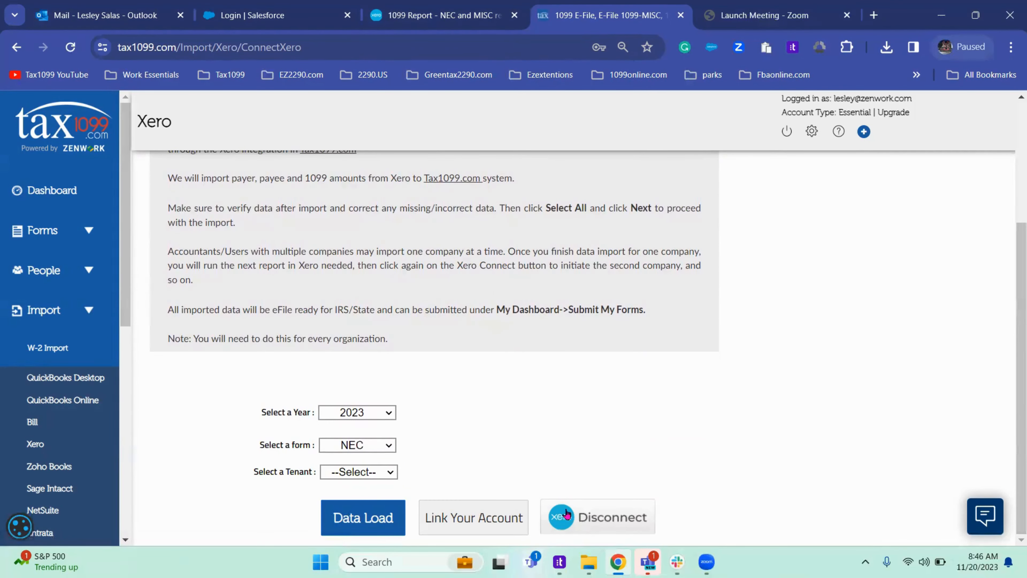
{"action": "mouse_move", "coordinate": [351, 391]}
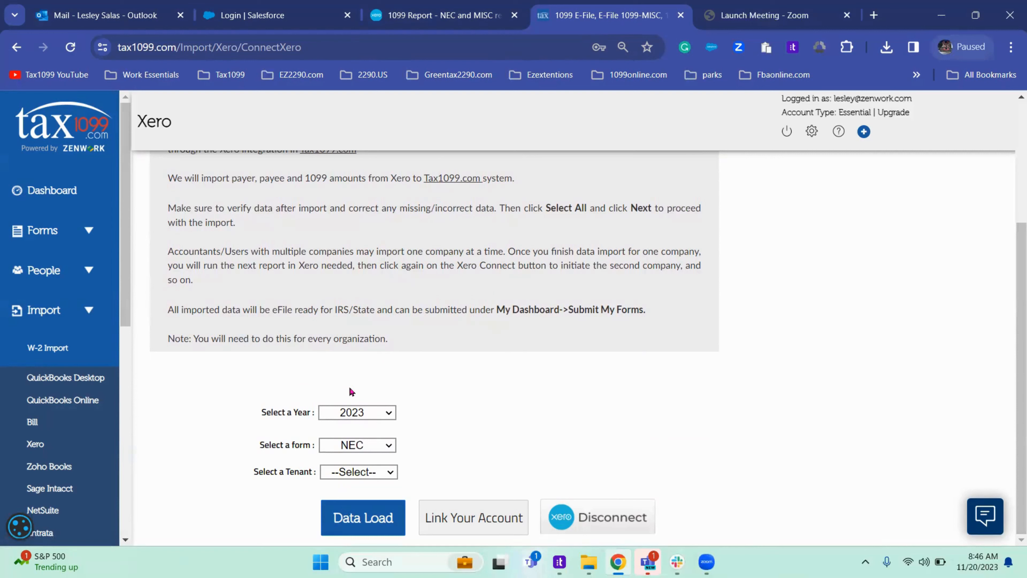
{"action": "left_click", "coordinate": [358, 472]}
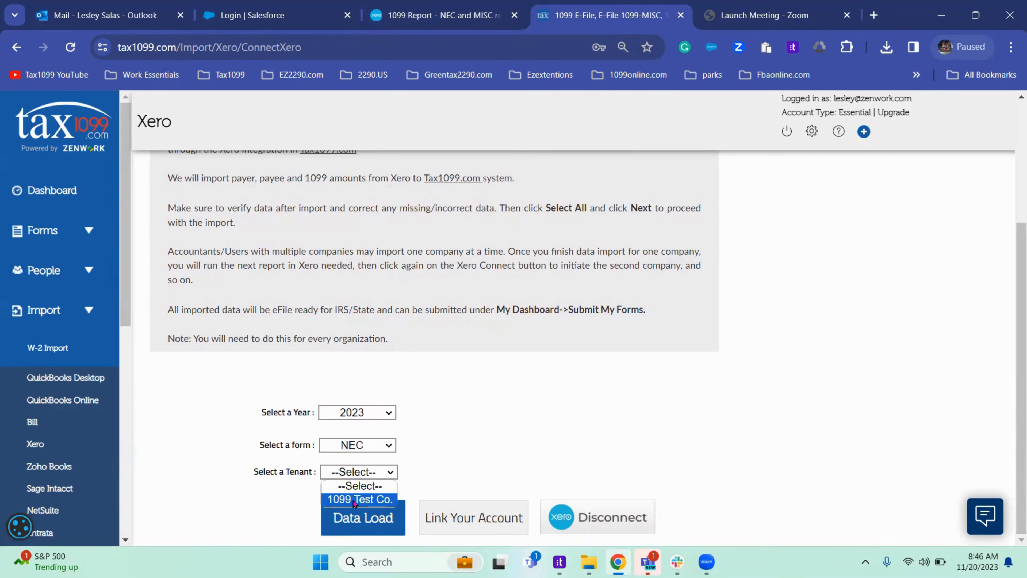
{"action": "left_click", "coordinate": [360, 500]}
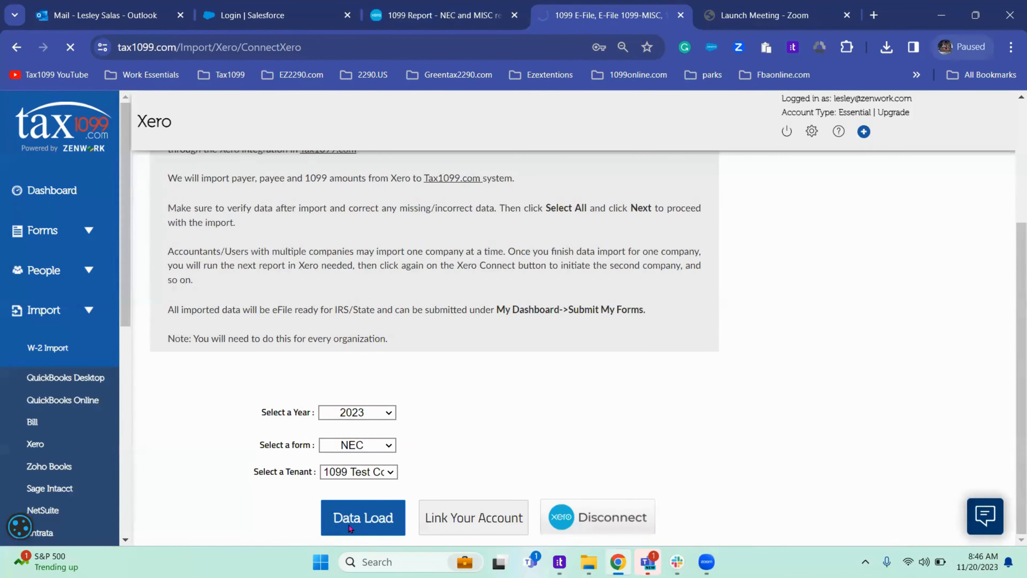
{"action": "left_click", "coordinate": [363, 518]}
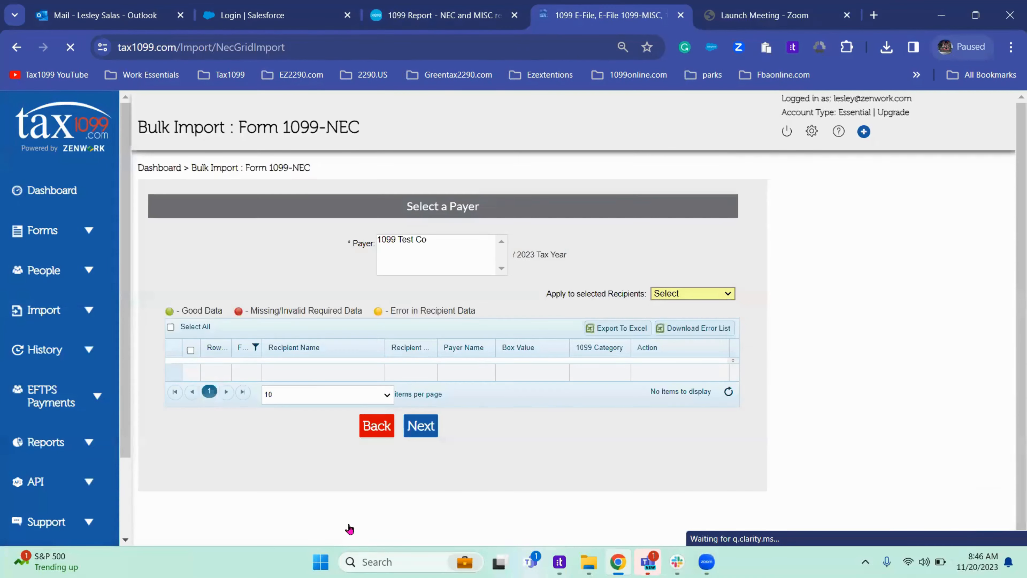
{"action": "mouse_move", "coordinate": [667, 262]}
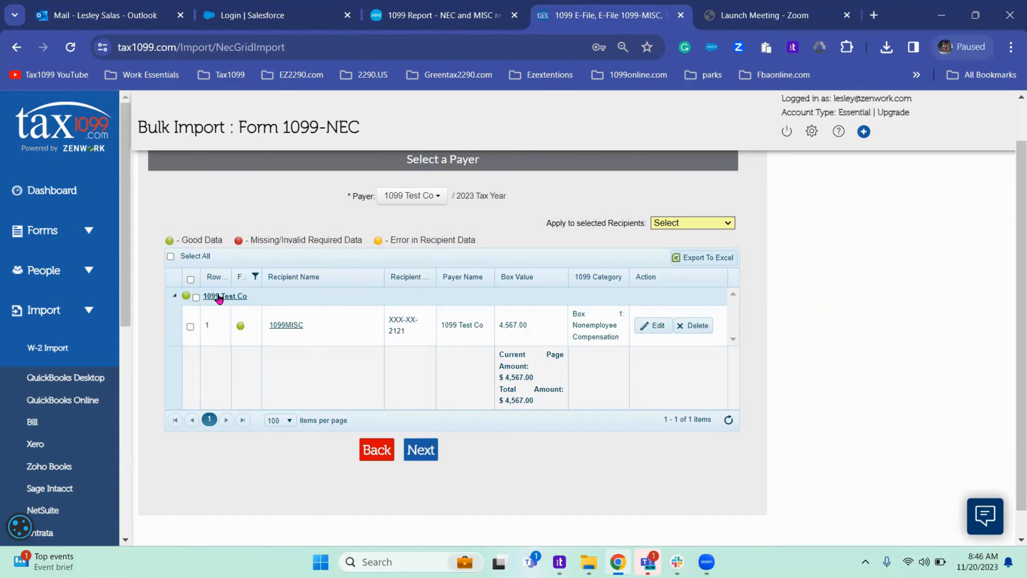
{"action": "mouse_move", "coordinate": [201, 276]}
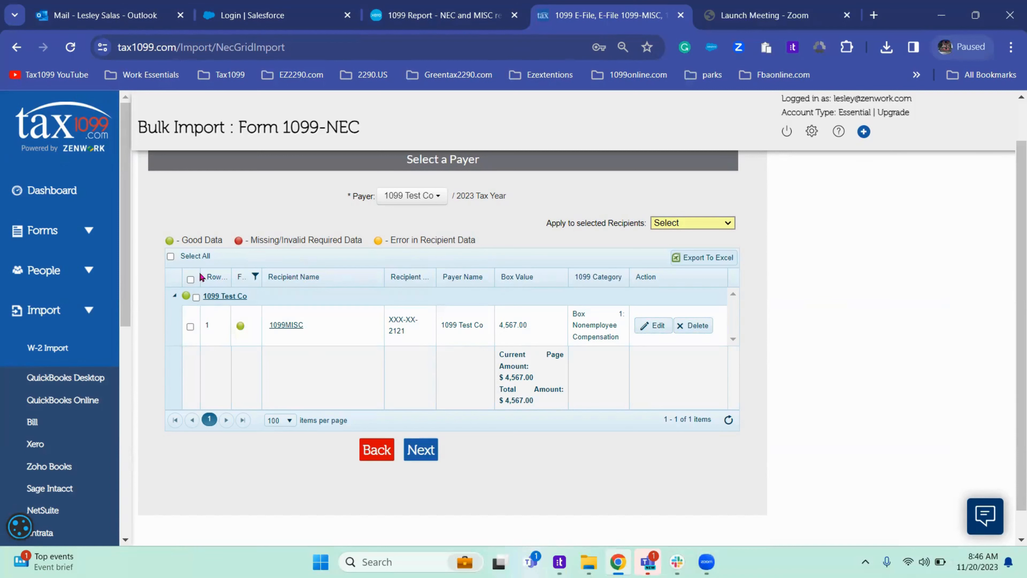
Select all imported recipients (one with 4,567.00 compensation) and continue with Next.
{"action": "left_click", "coordinate": [170, 256]}
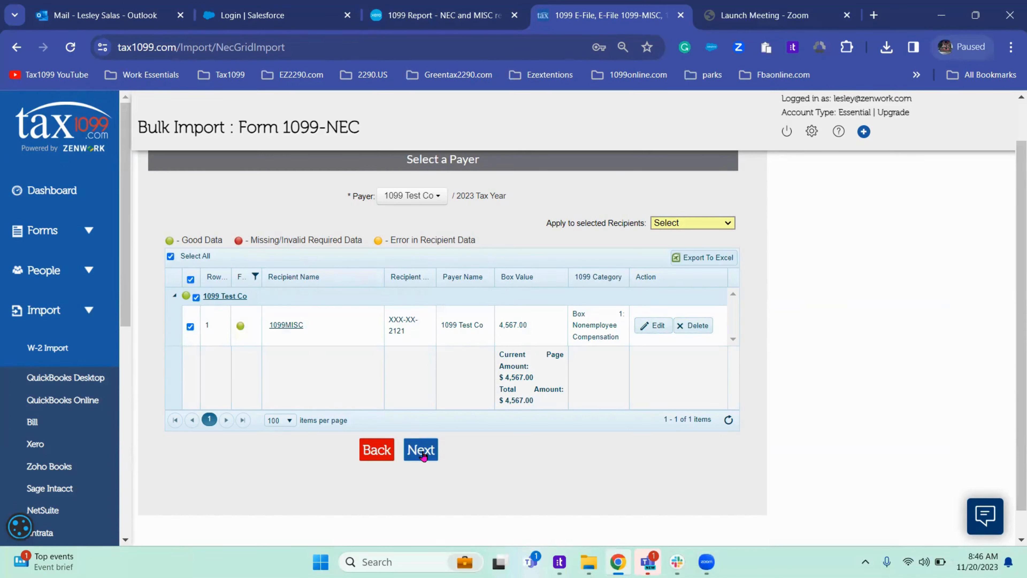
{"action": "left_click", "coordinate": [421, 450]}
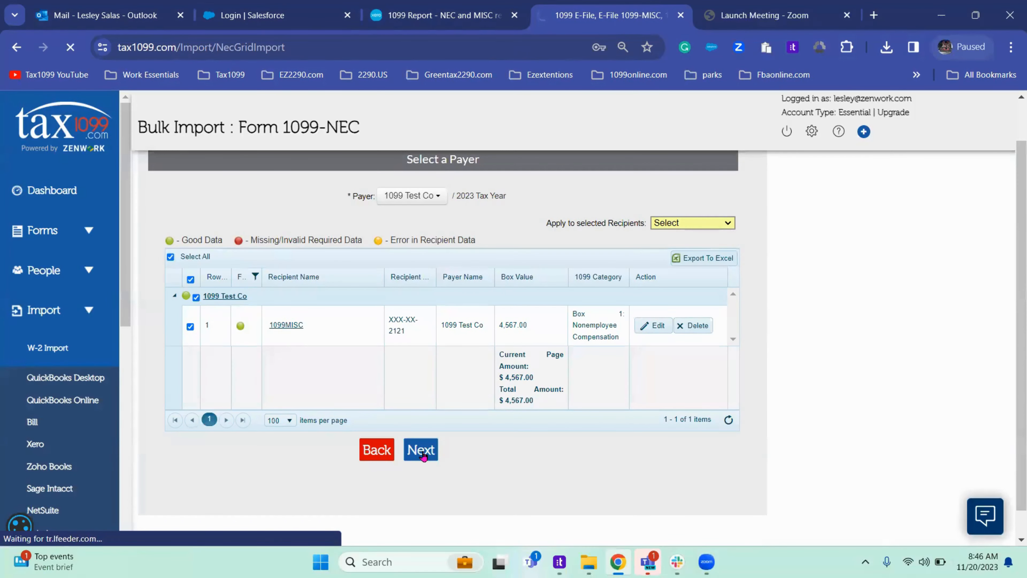
{"action": "left_click", "coordinate": [421, 449]}
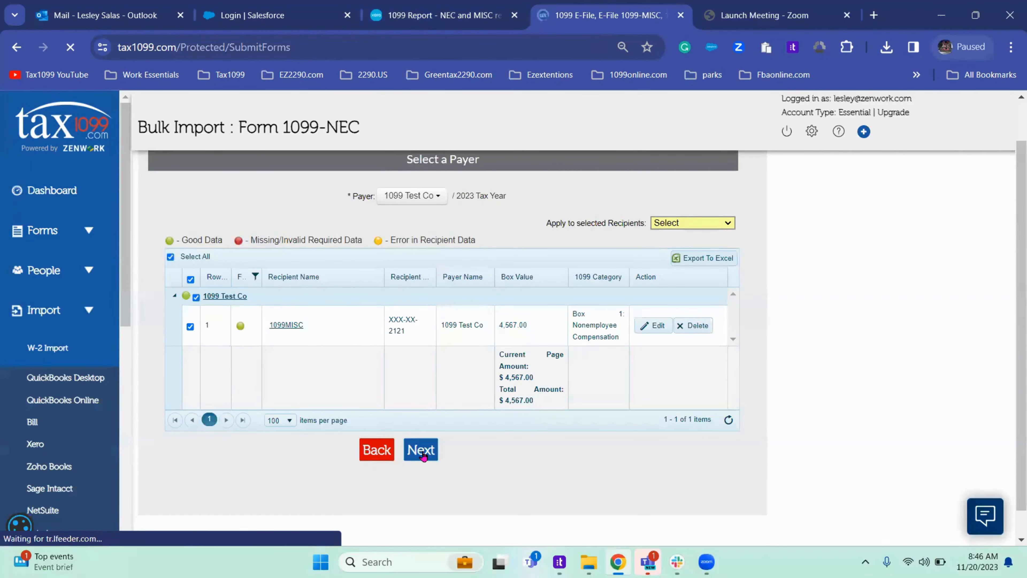
Confirm the '1 of 1 Record(s) Uploaded Successfully' message and review the three listed 1099-NEC forms.
{"action": "left_click", "coordinate": [421, 449]}
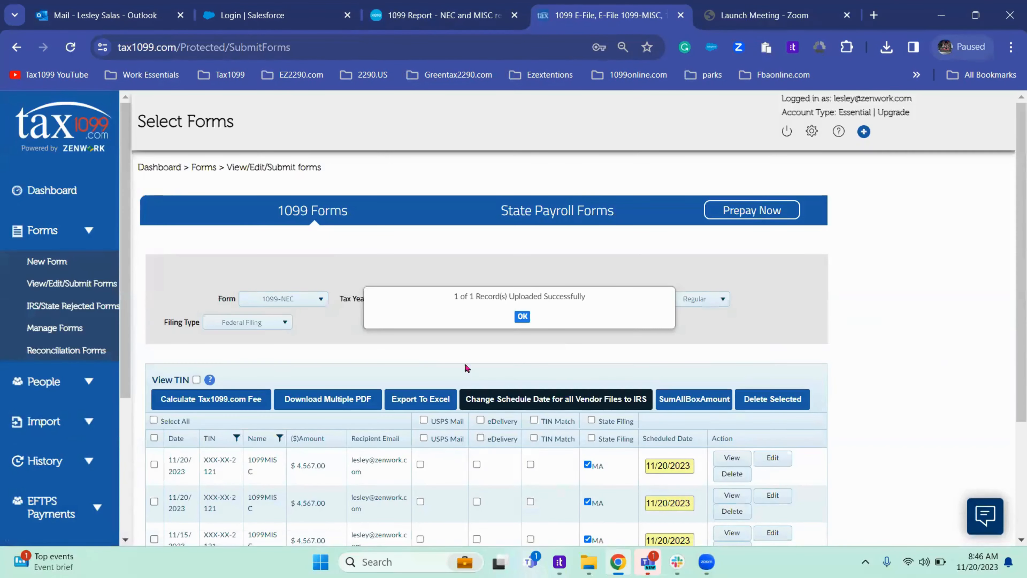
{"action": "left_click", "coordinate": [522, 317]}
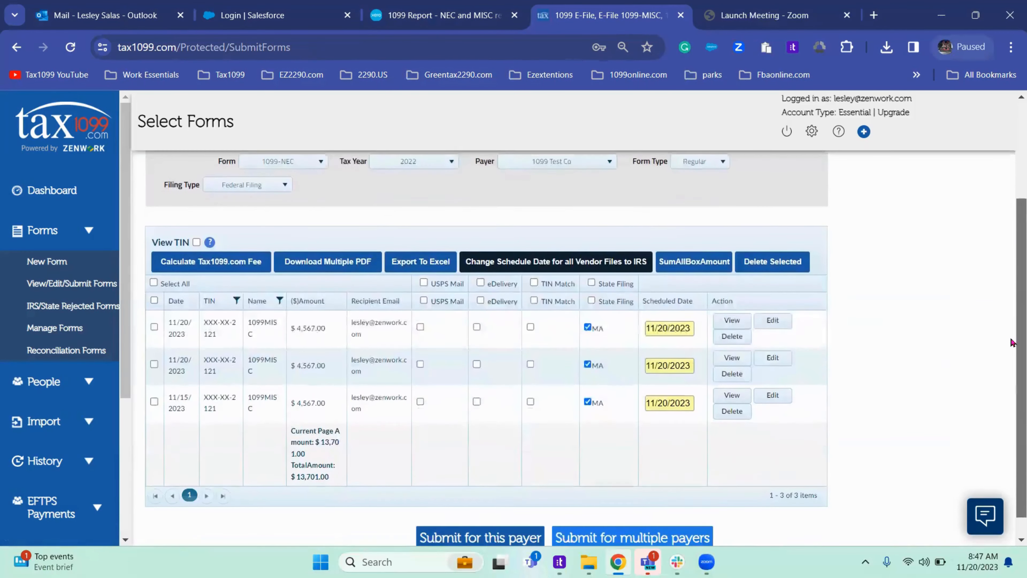
{"action": "scroll", "scroll_direction": "down", "scroll_amount": 3}
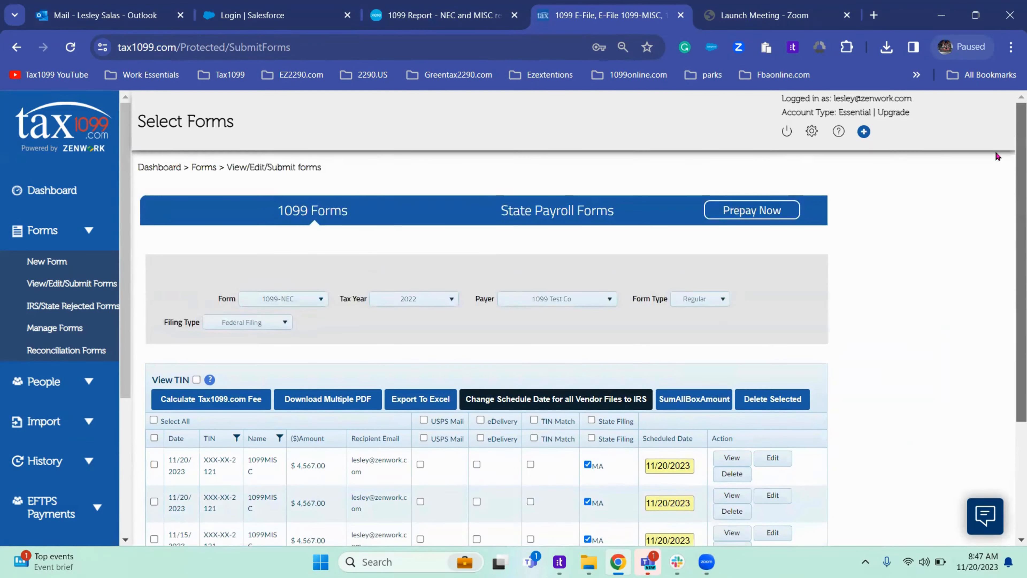
Expand the Import sidebar menu to show Xero, QuickBooks, Zoho Books and other sources.
{"action": "scroll", "scroll_direction": "down", "scroll_amount": 3}
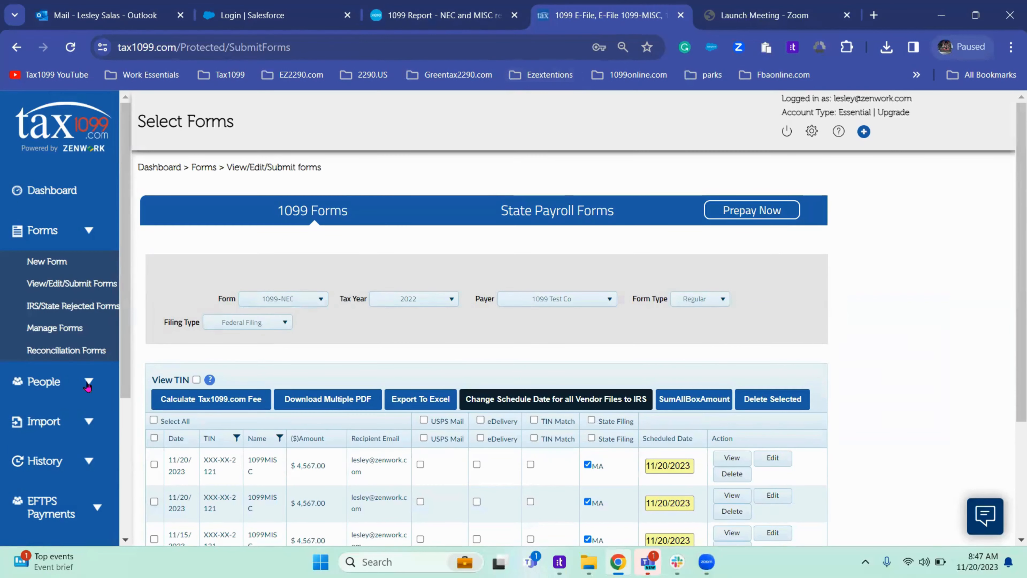
{"action": "left_click", "coordinate": [43, 420]}
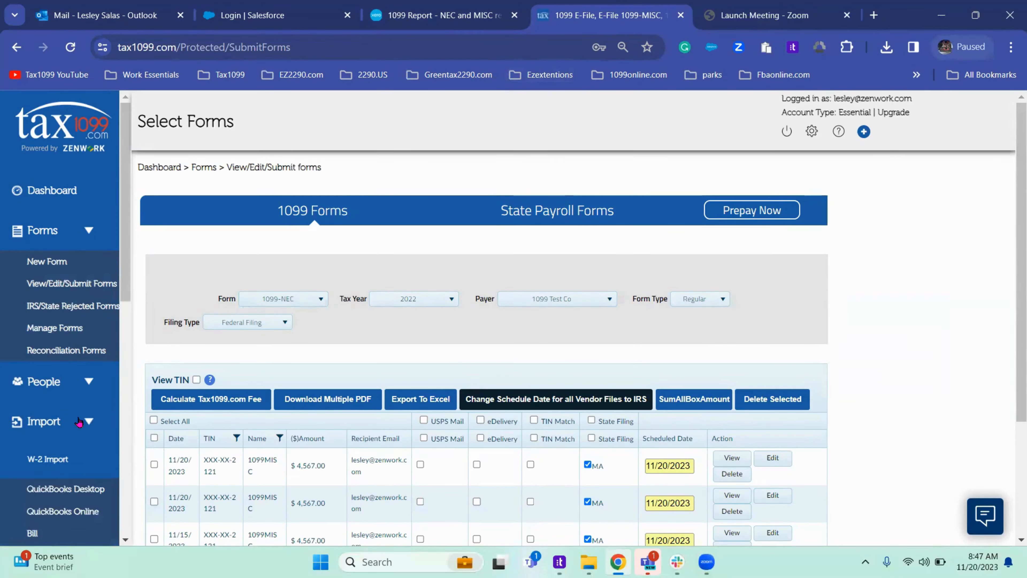
{"action": "scroll", "scroll_direction": "down", "scroll_amount": 3}
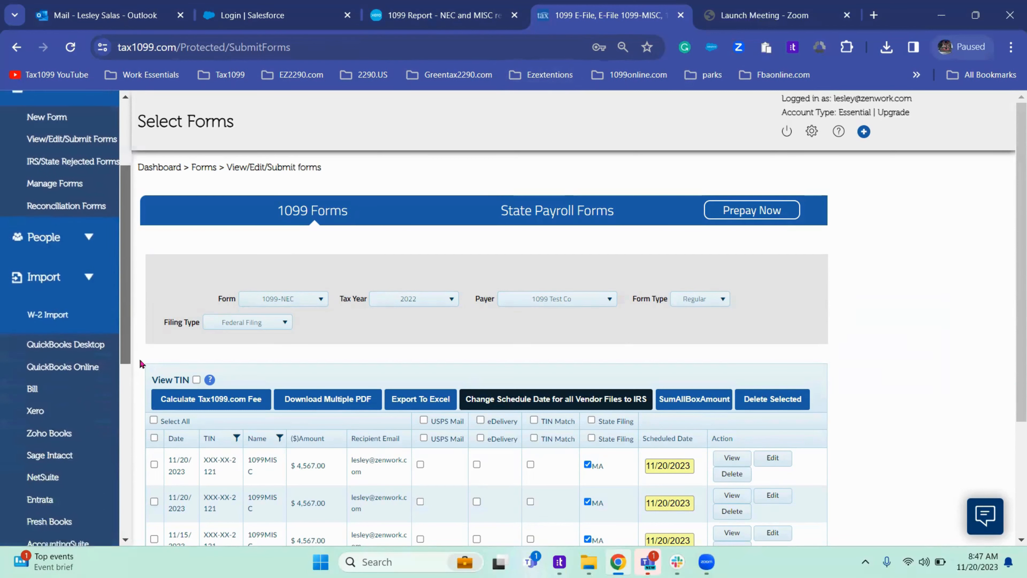